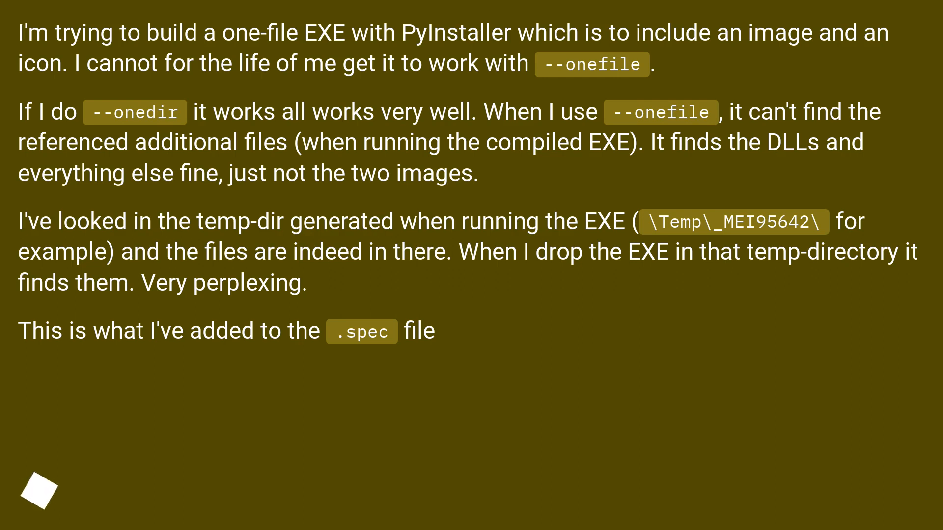
Advance to the answer slide defining resource_path with sys._MEIPASS for one-file builds.
{"action": "scroll", "scroll_direction": "down", "scroll_amount": 3}
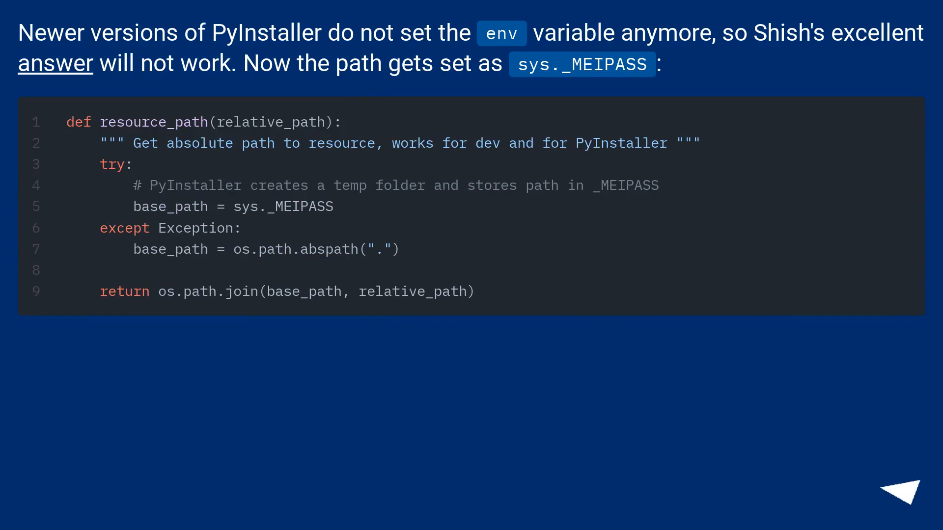
Advance to the answer describing the _MEIPASS2 temporary folder lookup in packed mode.
{"action": "left_click", "coordinate": [906, 491]}
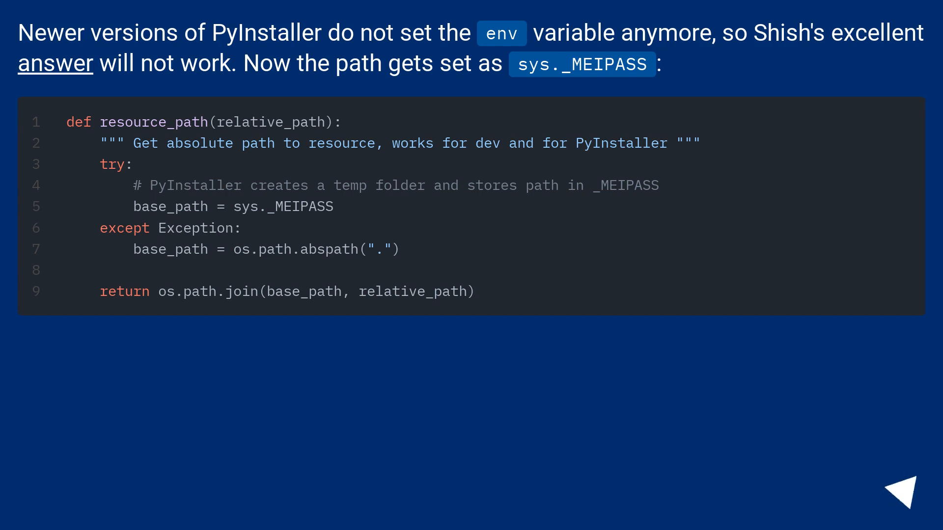
{"action": "left_click", "coordinate": [895, 485]}
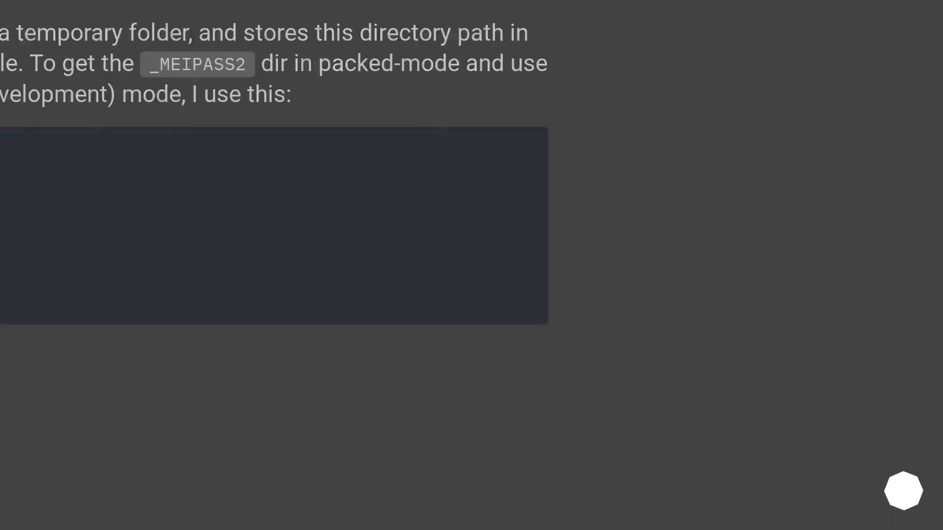
Bring up the 'How to create a standalone executable' answer with its project file tree.
{"action": "scroll", "scroll_direction": "up", "scroll_amount": 3}
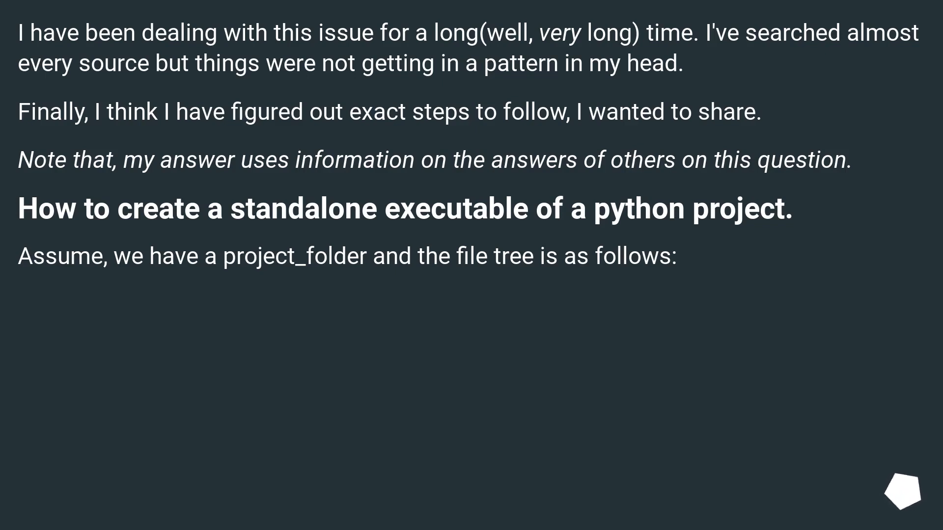
Scroll through replacing paths with resource_path(), pip3 installing PyInstaller, and running pyi-makespec.
{"action": "scroll", "scroll_direction": "down", "scroll_amount": 3}
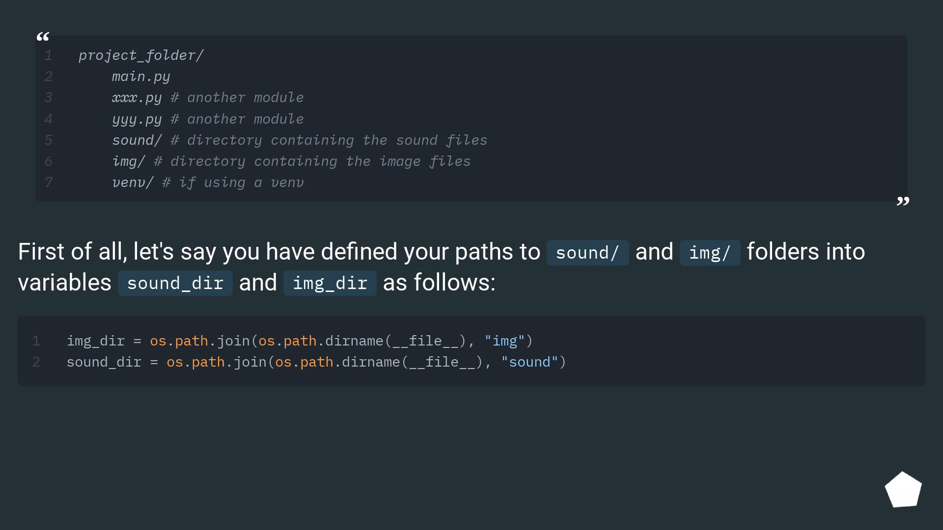
{"action": "scroll", "scroll_direction": "down", "scroll_amount": 3}
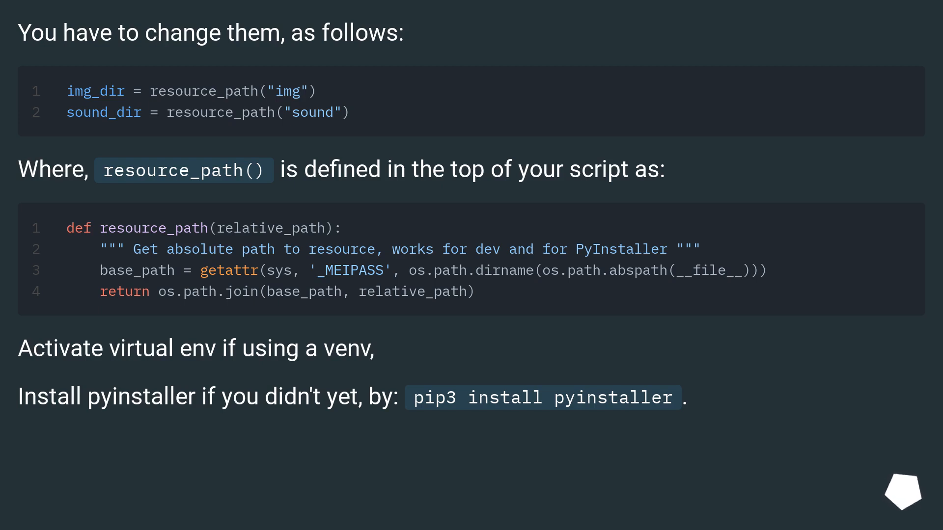
{"action": "scroll", "scroll_direction": "down", "scroll_amount": 3}
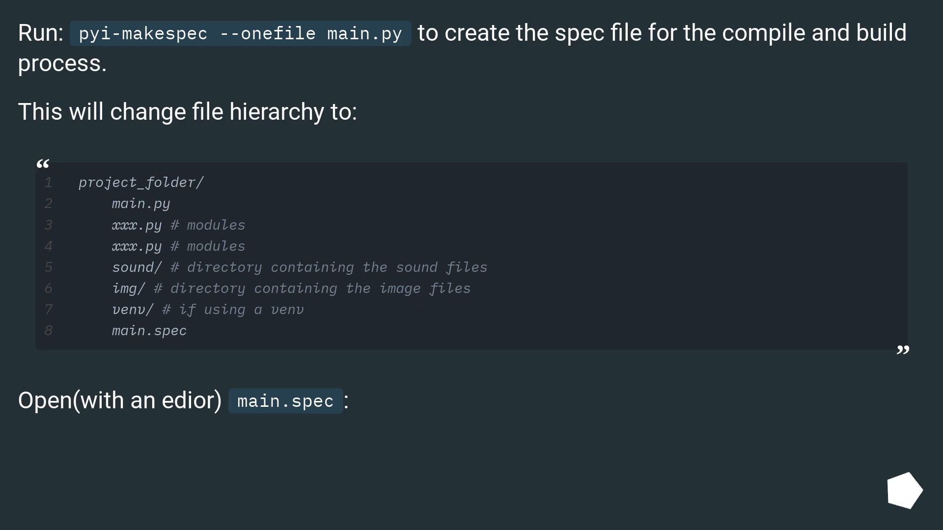
Scroll to the step adding added_files to main.spec and running pyinstaller --onefile main.spec.
{"action": "scroll", "scroll_direction": "down", "scroll_amount": 3}
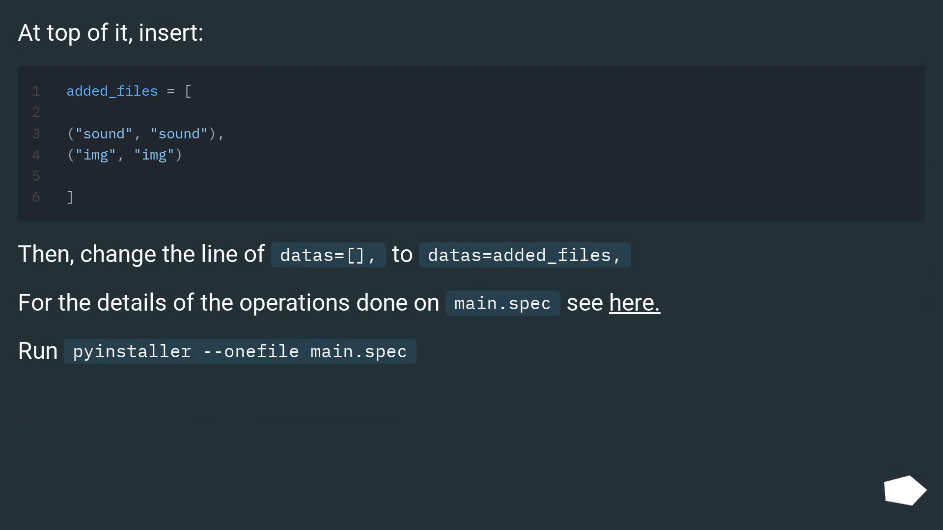
{"action": "mouse_move", "coordinate": [901, 490]}
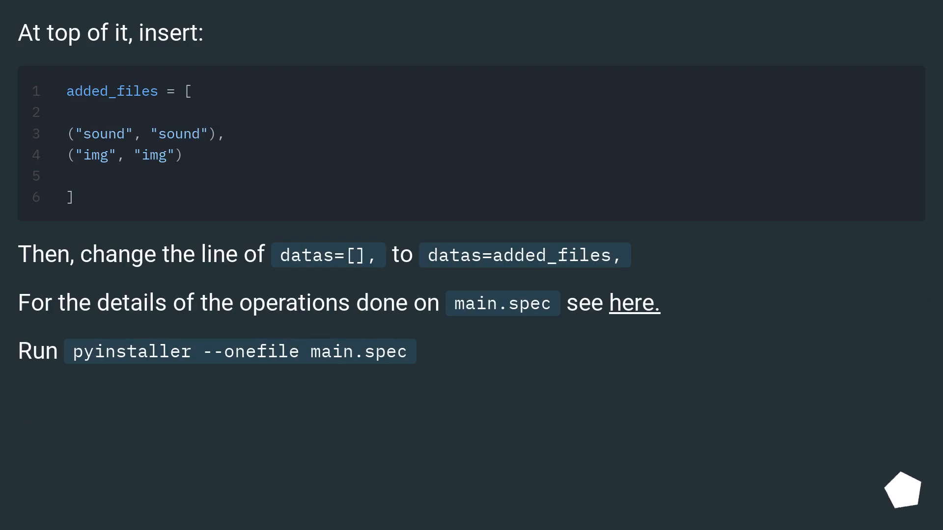